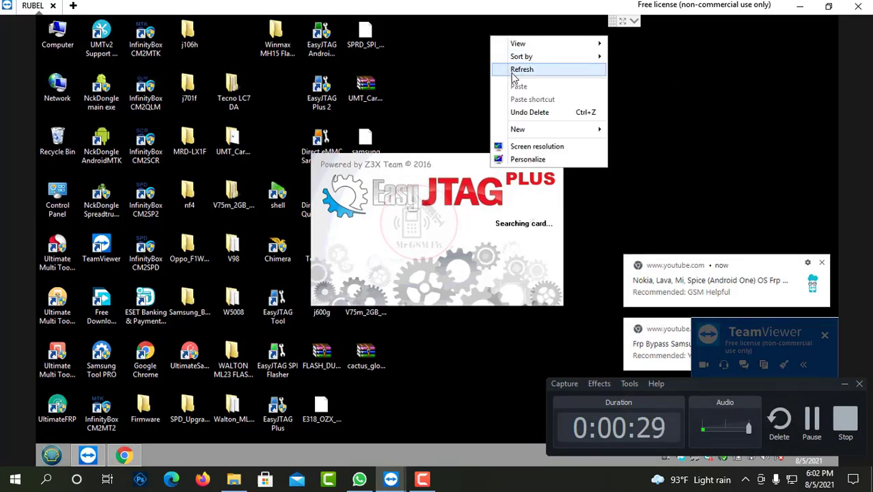
# Browse Write by vendor, return to eMMC General and show the Advanced Samsung service functions
pyautogui.click(521, 69)
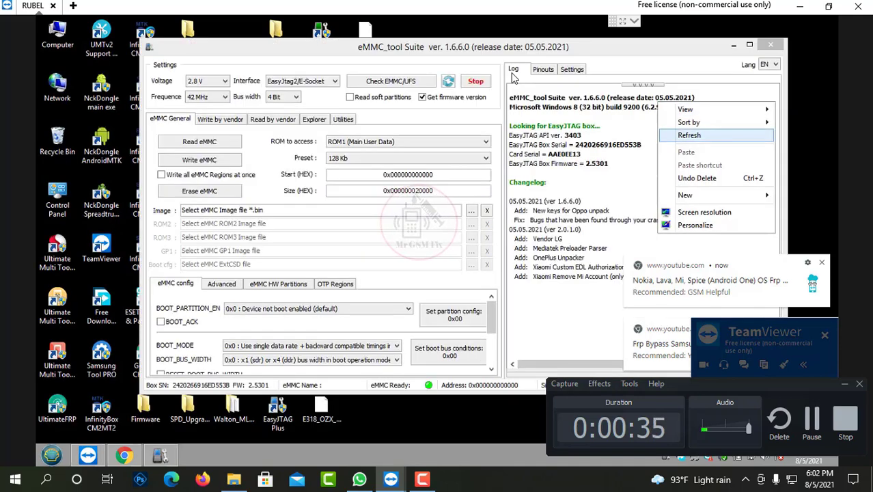
pyautogui.click(689, 135)
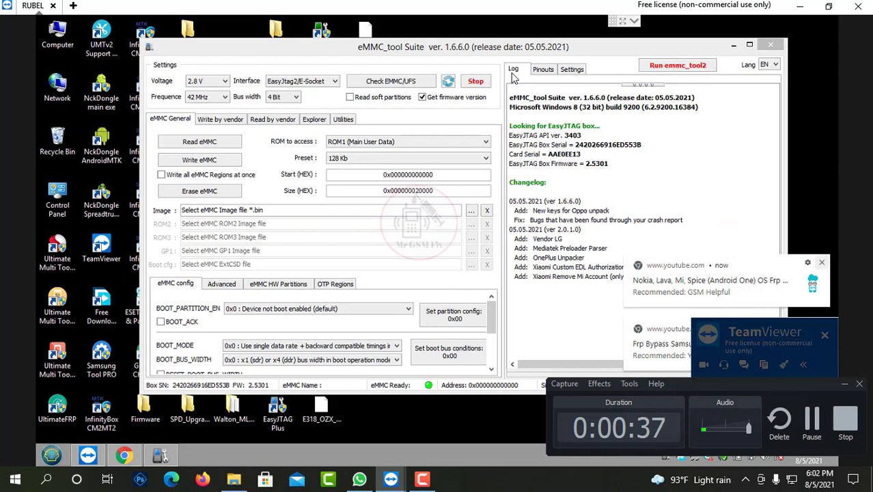
pyautogui.click(220, 119)
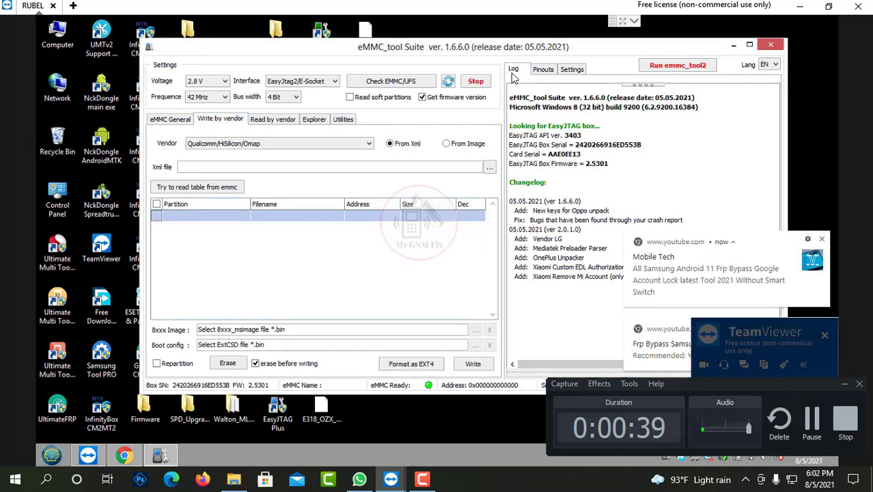
pyautogui.click(169, 119)
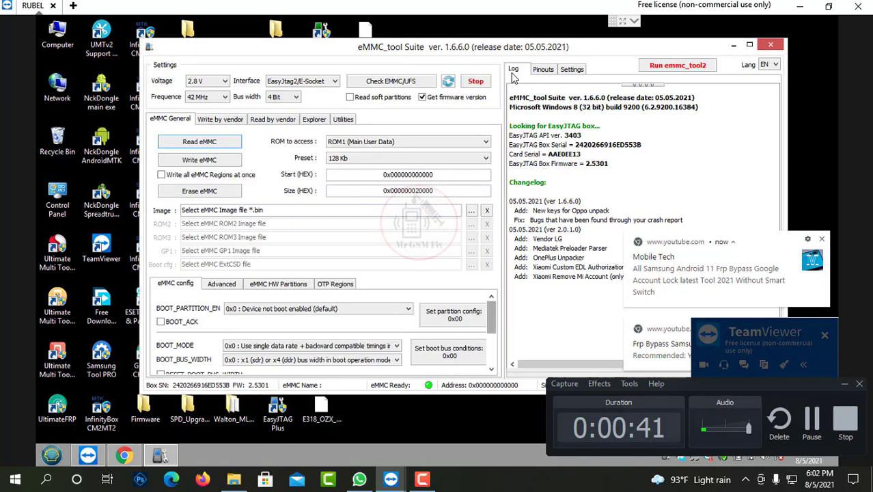
pyautogui.click(221, 283)
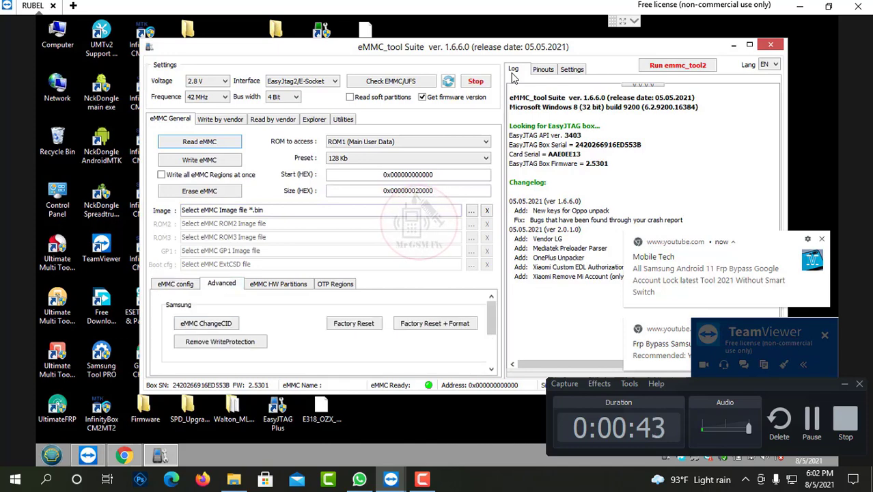
# Show eMMC HW Partitions and run Check EMMC/UFS to identify the SKHYNIX H8G1e chip
pyautogui.click(278, 284)
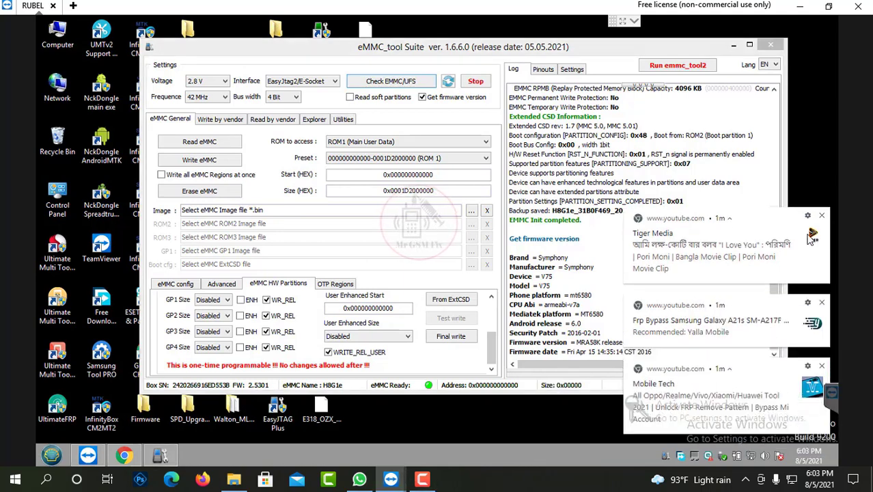
pyautogui.click(390, 80)
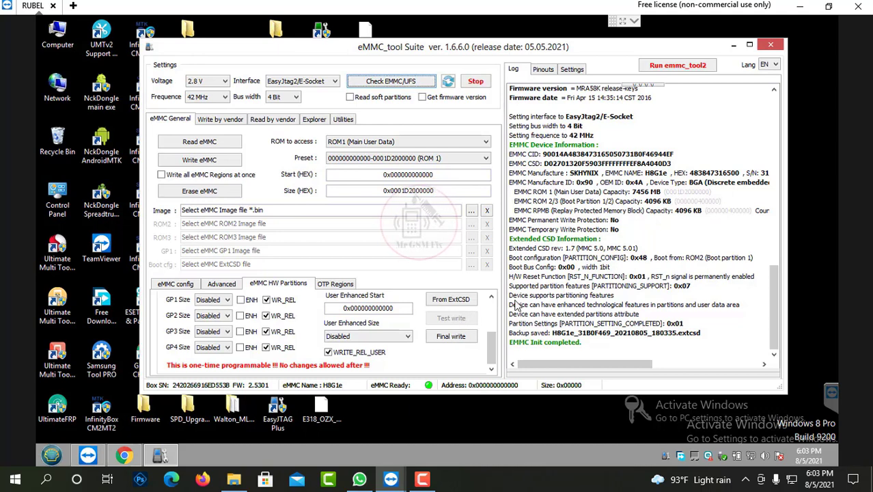
pyautogui.moveTo(523, 321)
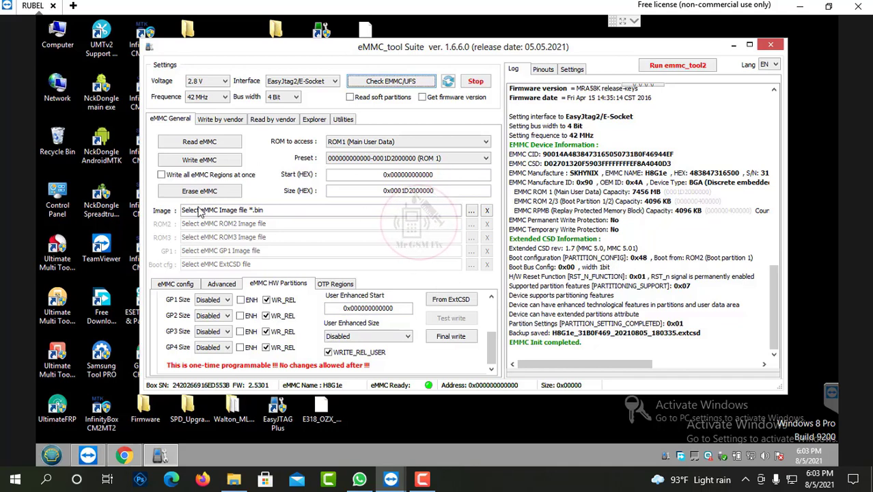
# Erase all eMMC data, confirming the 'All data will be erased' warning
pyautogui.click(199, 190)
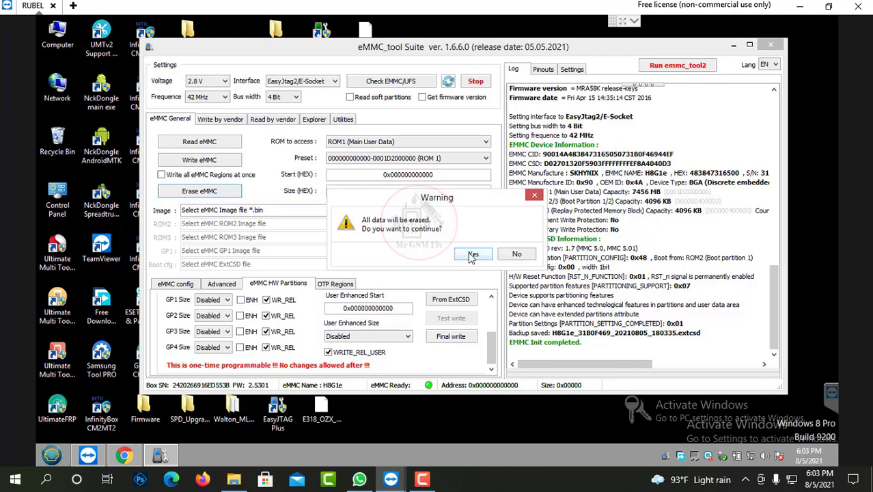
pyautogui.click(473, 254)
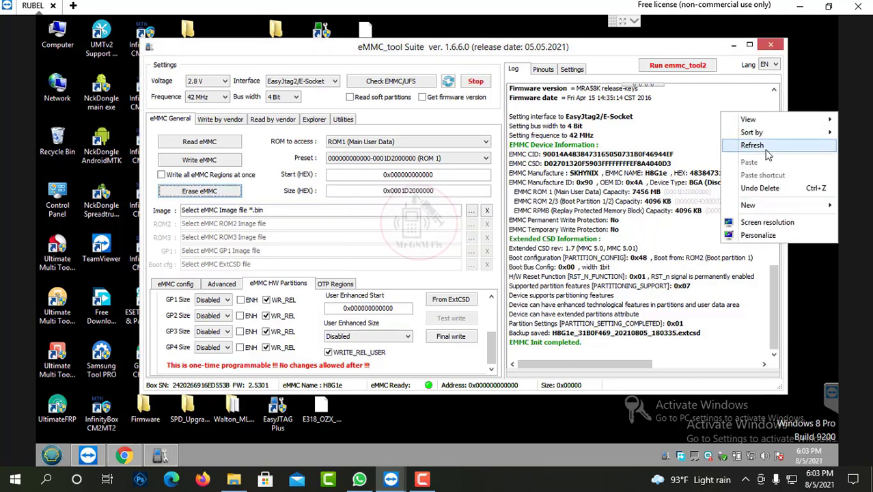
pyautogui.click(751, 144)
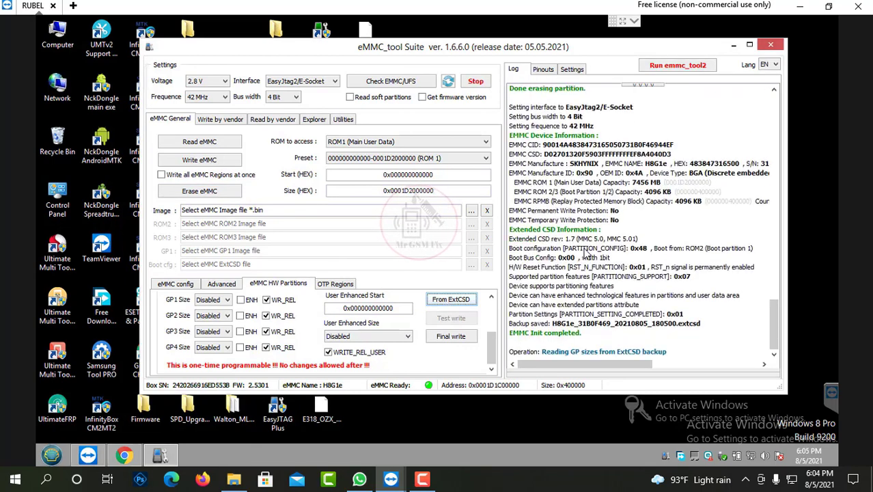
# Load GP sizes From ExtCSD, searching the backups for the 180500 .extcsd file
pyautogui.click(450, 299)
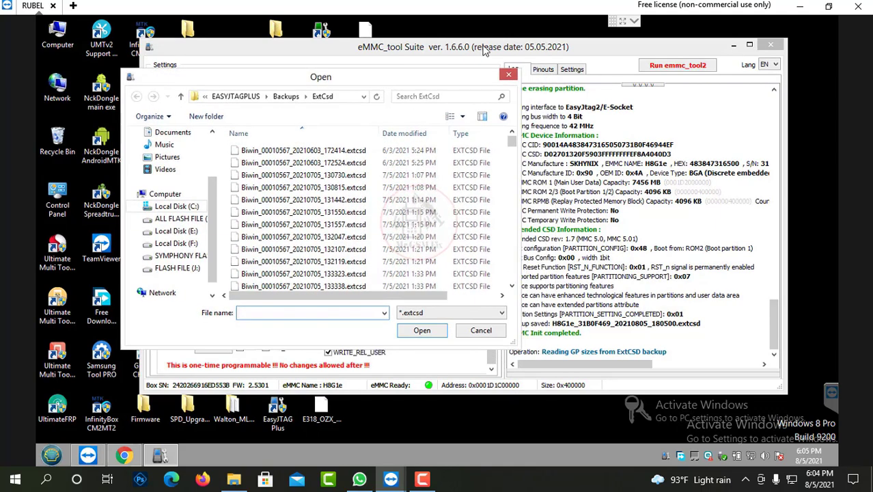
pyautogui.click(311, 312)
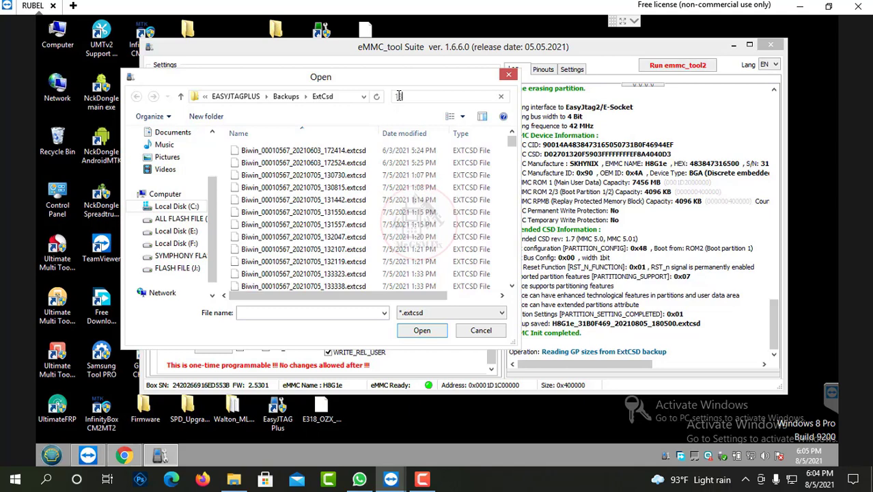
pyautogui.write('180500')
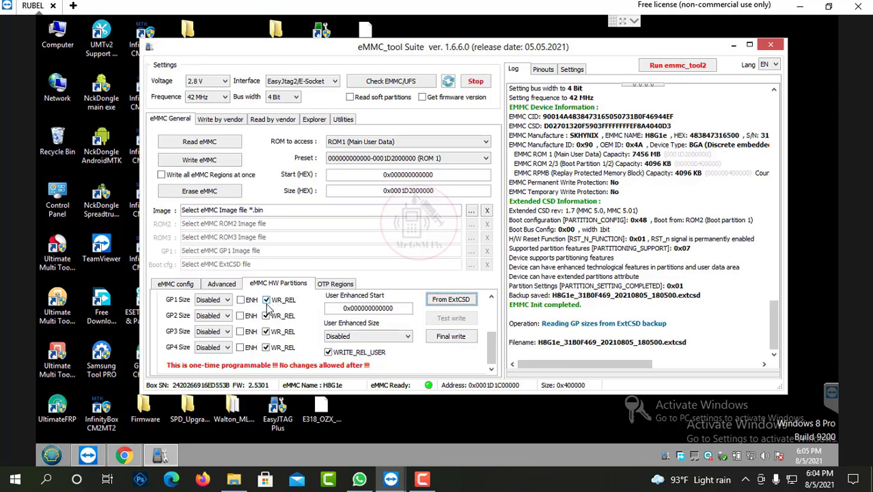
pyautogui.moveTo(292, 306)
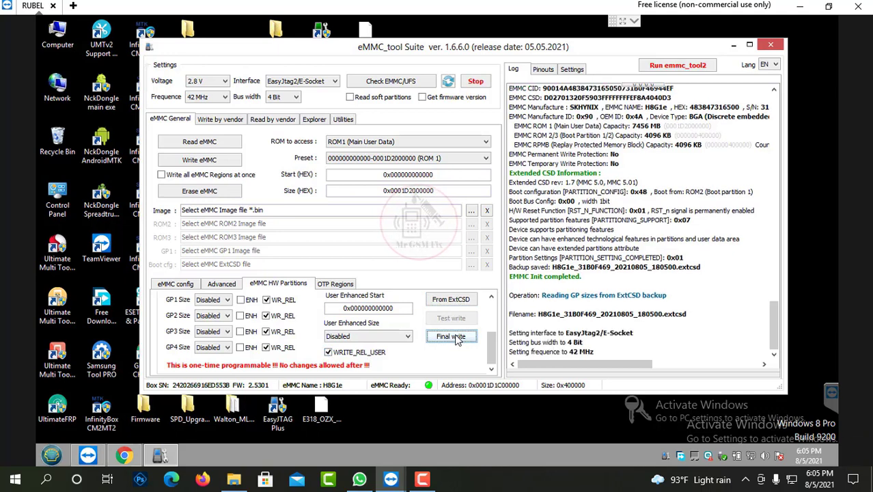
# Final write the zero GP partition sizes, confirmed but refused as already partitioned
pyautogui.click(450, 337)
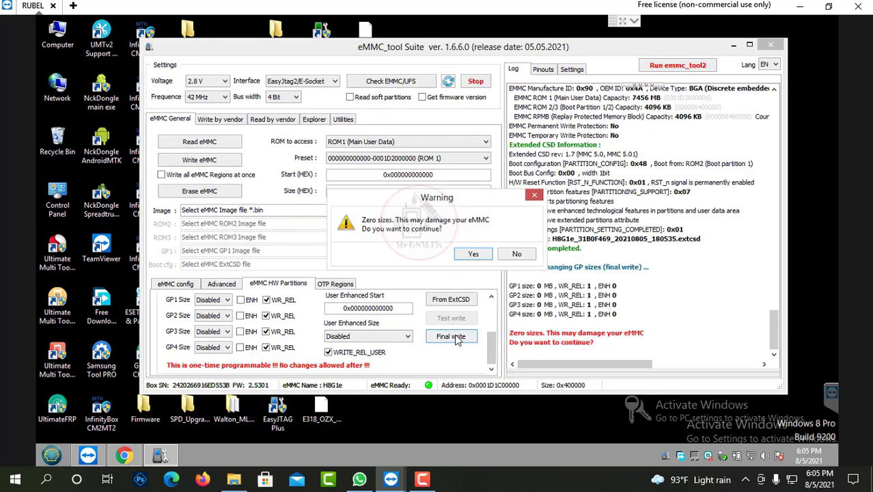
pyautogui.click(473, 253)
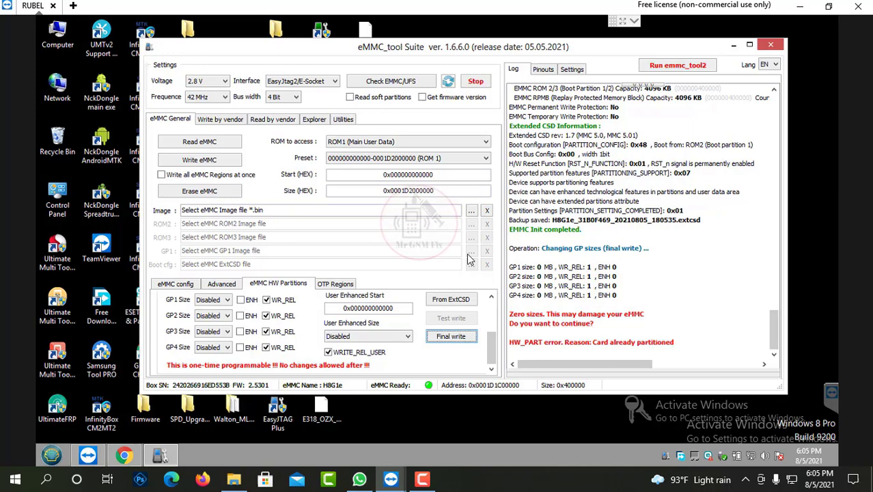
pyautogui.moveTo(566, 352)
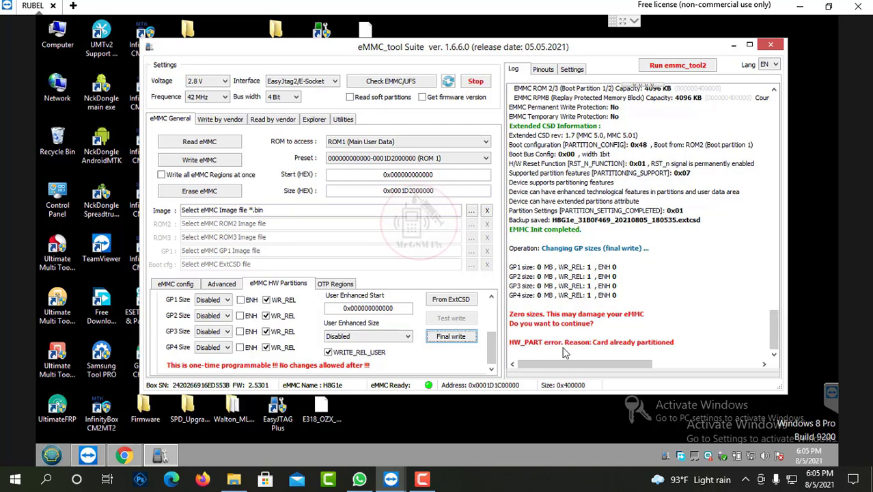
pyautogui.moveTo(629, 352)
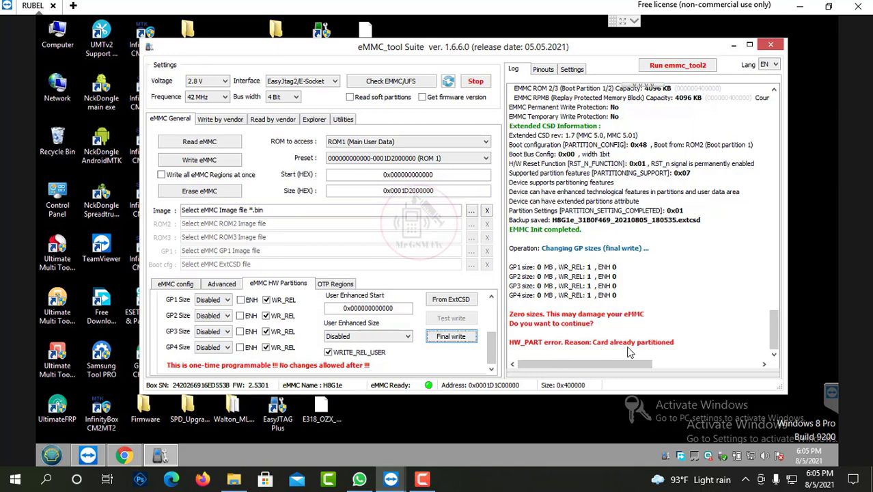
pyautogui.moveTo(754, 329)
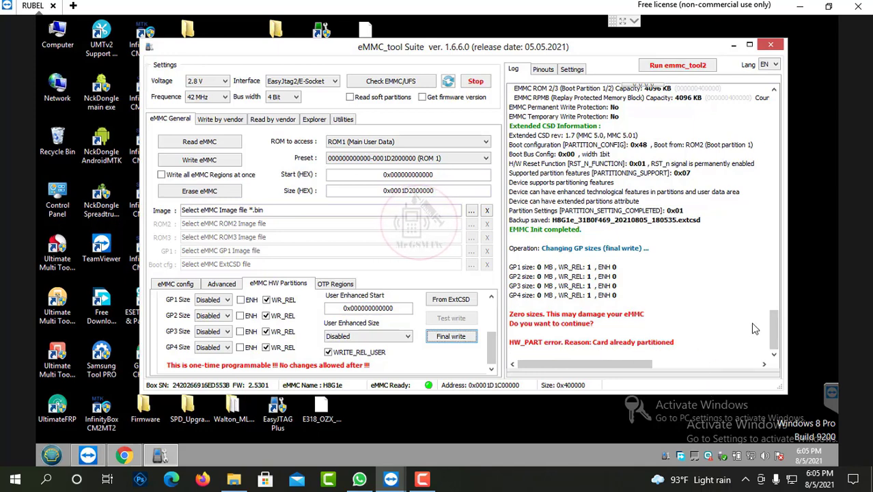
# Re-run Check EMMC/UFS to re-identify the SKHYNIX H8G1e eMMC
pyautogui.click(266, 300)
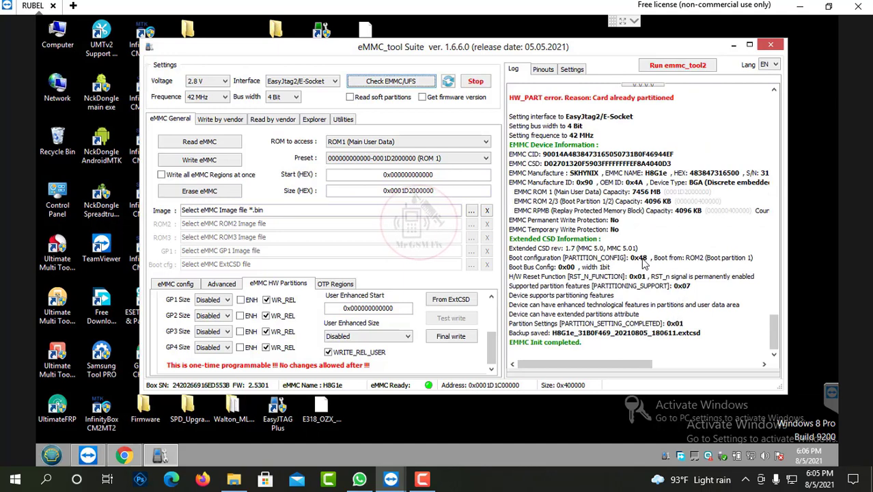
pyautogui.moveTo(647, 262)
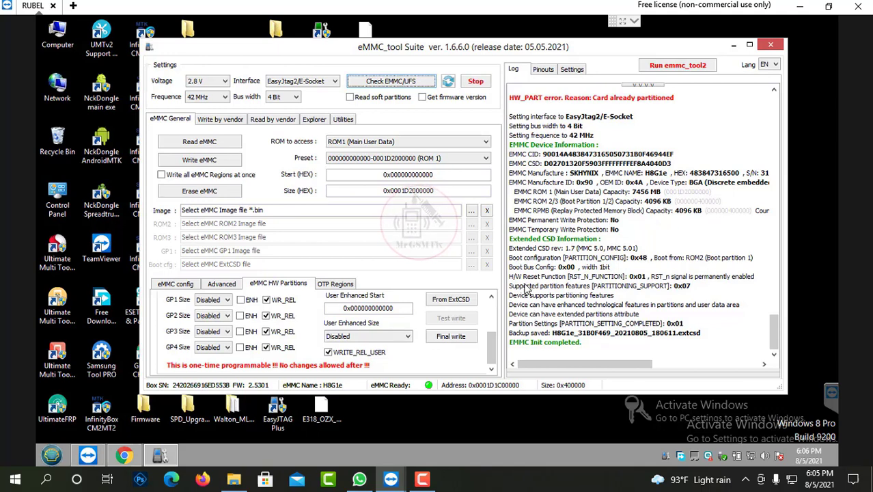
pyautogui.moveTo(550, 301)
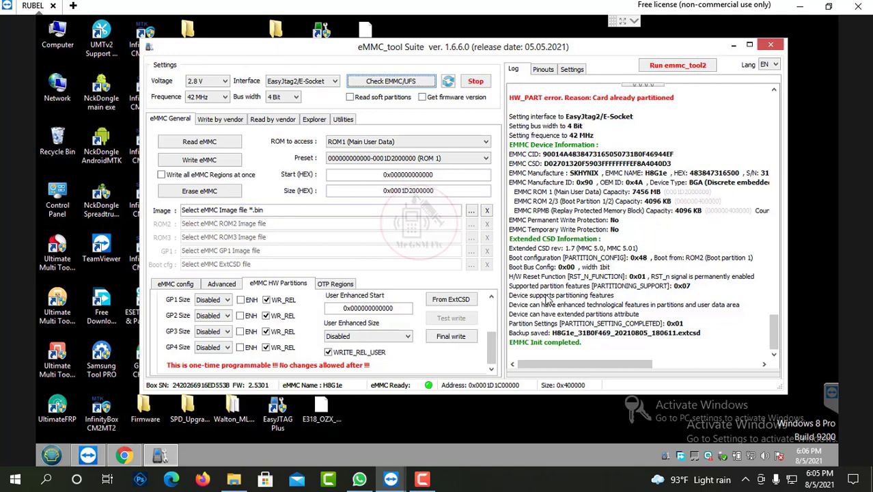
pyautogui.moveTo(662, 302)
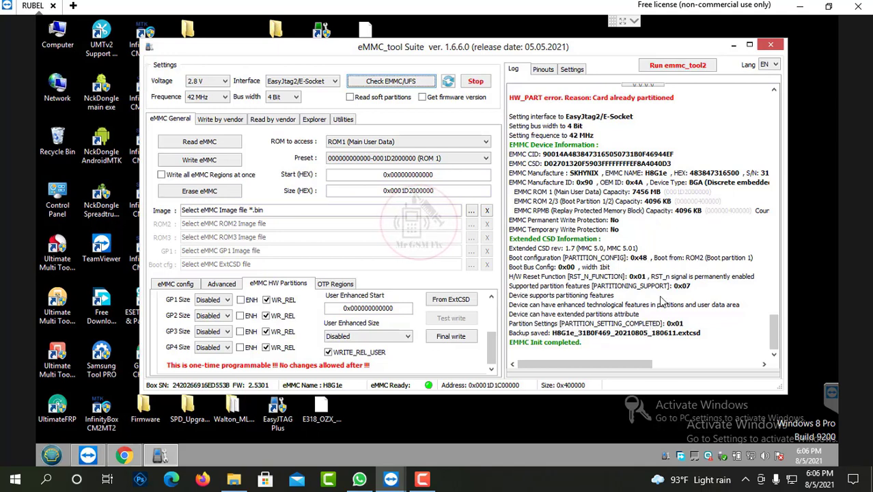
pyautogui.moveTo(570, 274)
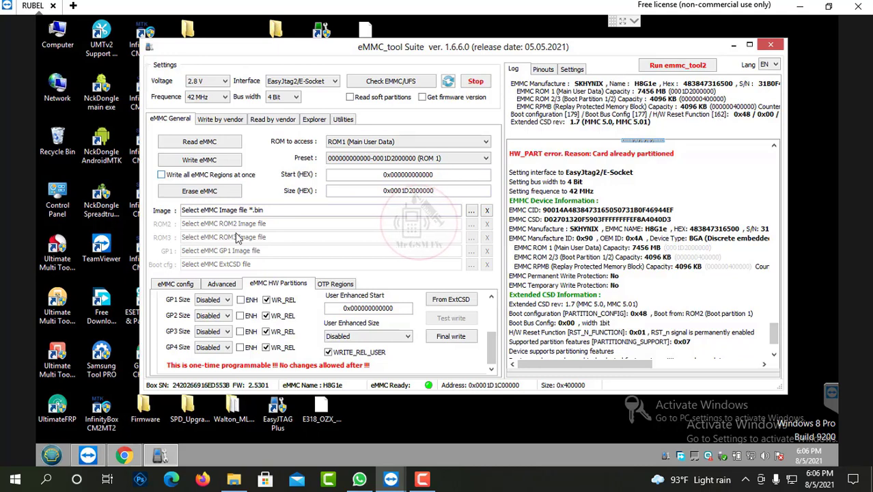
pyautogui.moveTo(543, 277)
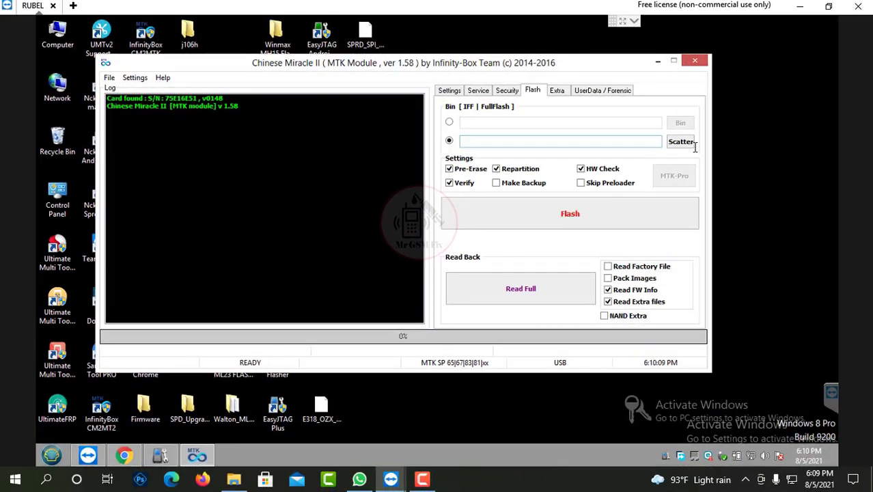
# Load MT6580_Android_scatter.txt from the Symphony V75 Flash File folder
pyautogui.click(680, 141)
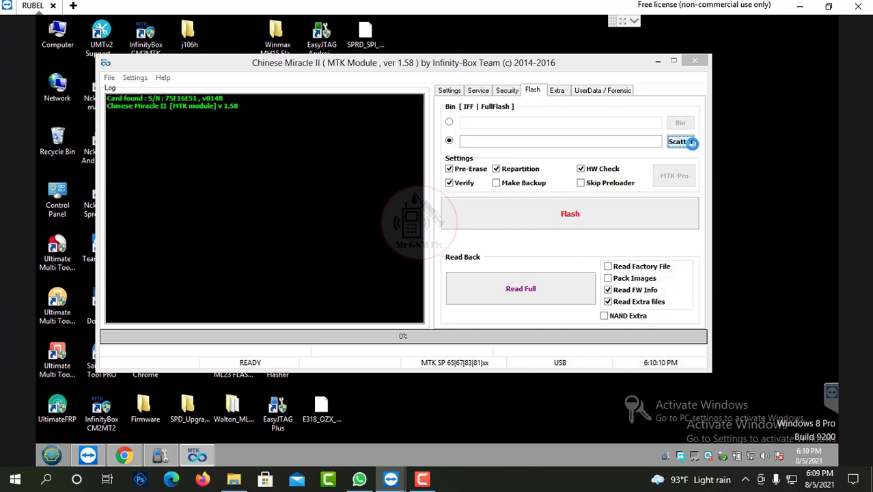
pyautogui.click(692, 144)
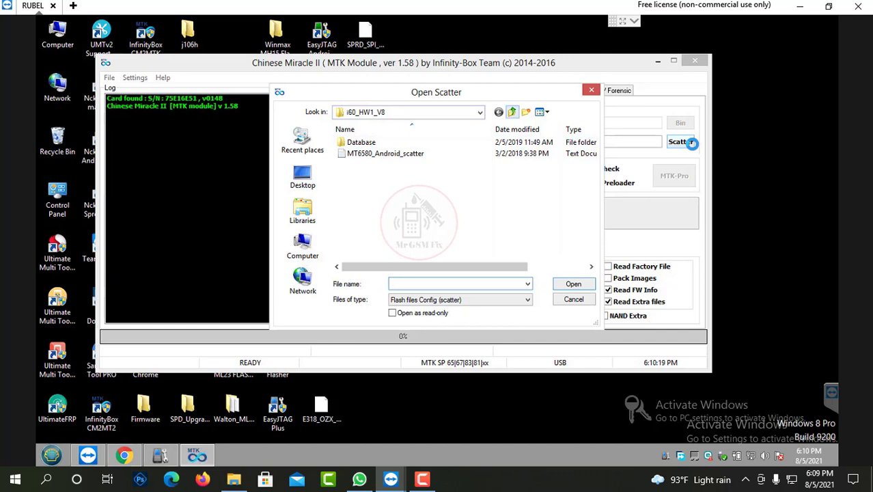
pyautogui.click(478, 112)
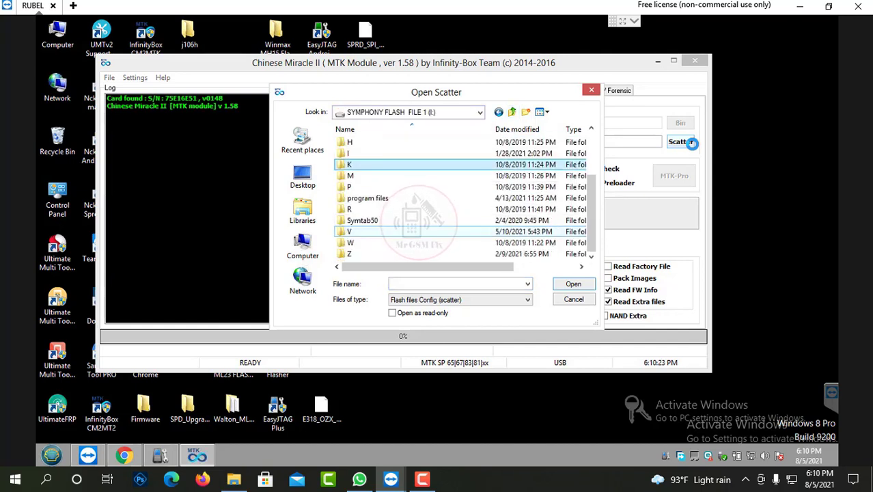
pyautogui.doubleClick(349, 231)
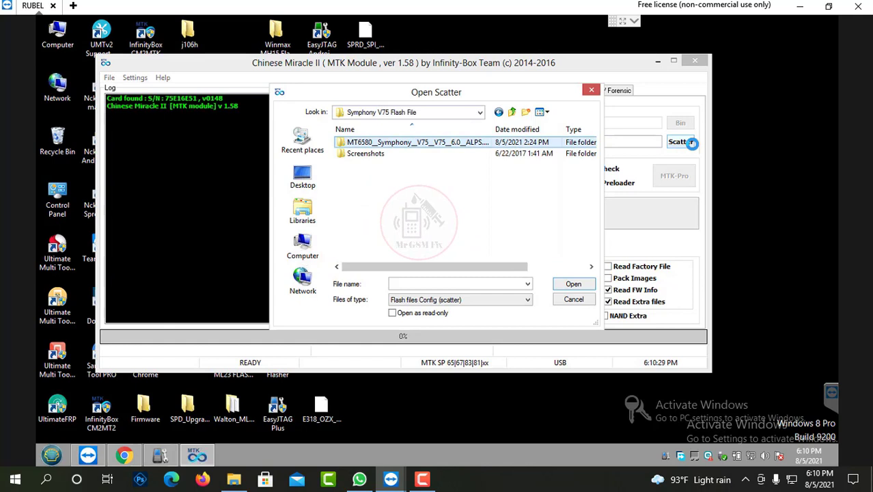
pyautogui.click(573, 284)
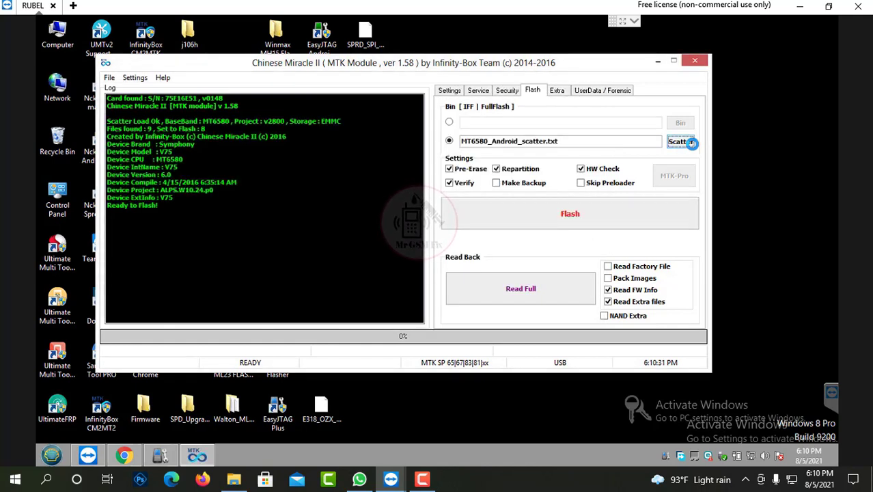
# Start flashing the Symphony V75 firmware, now waiting for the phone
pyautogui.click(570, 213)
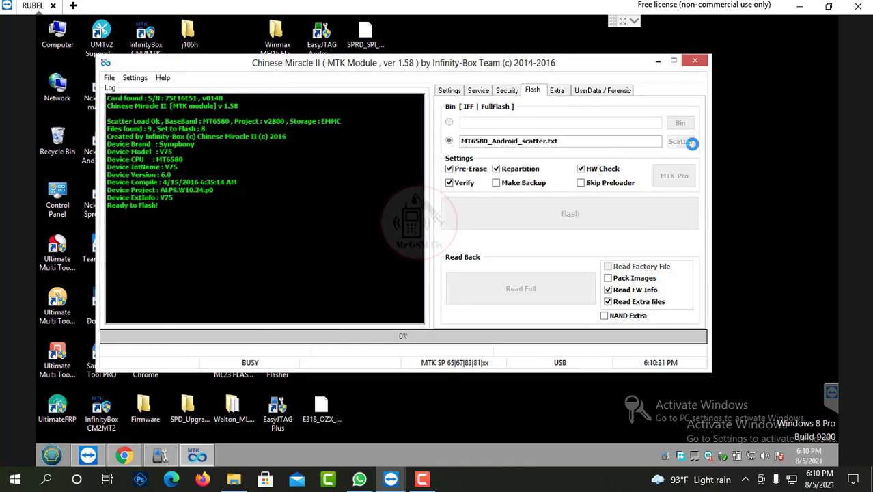
pyautogui.click(569, 213)
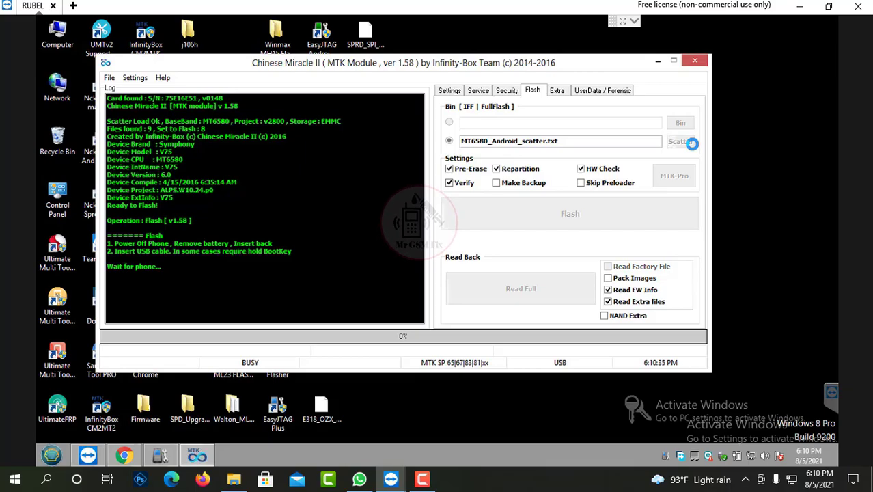